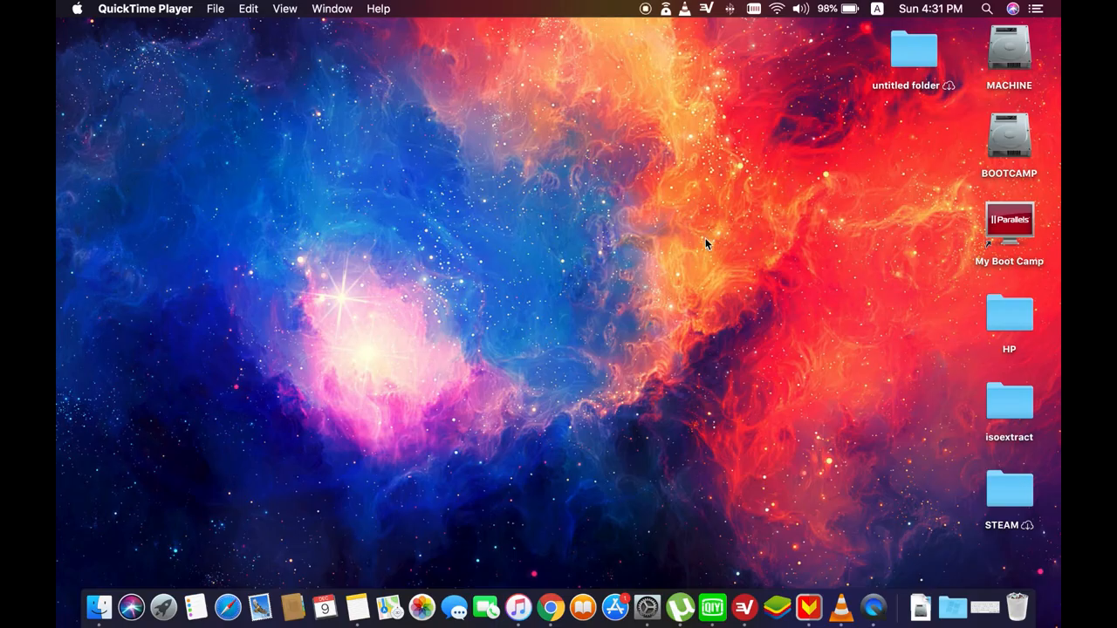
mouse_move(705, 260)
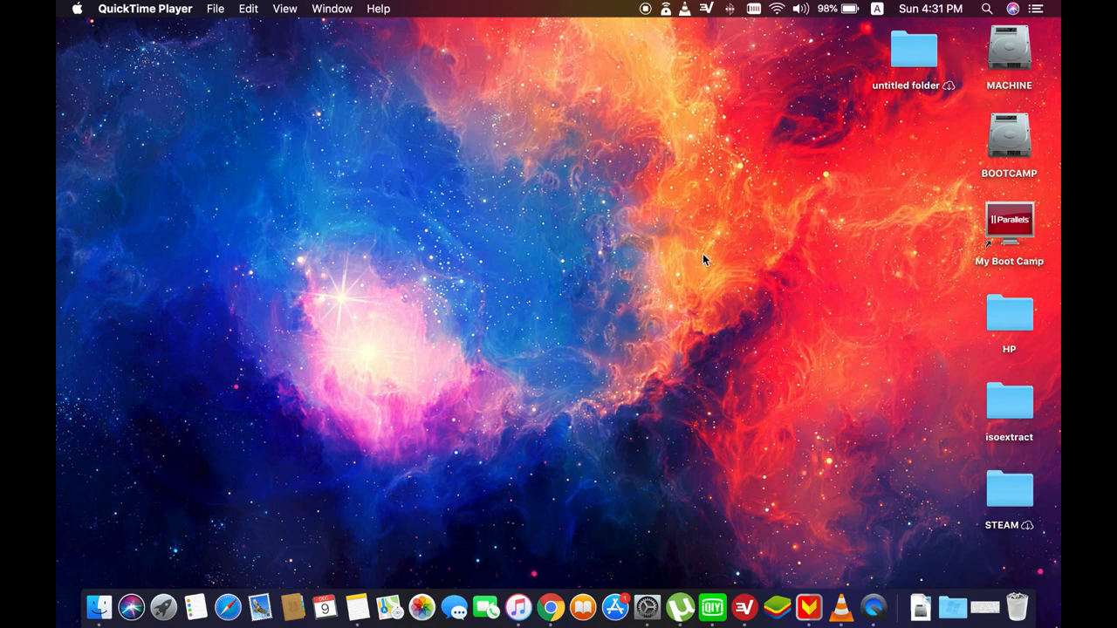
mouse_move(684, 274)
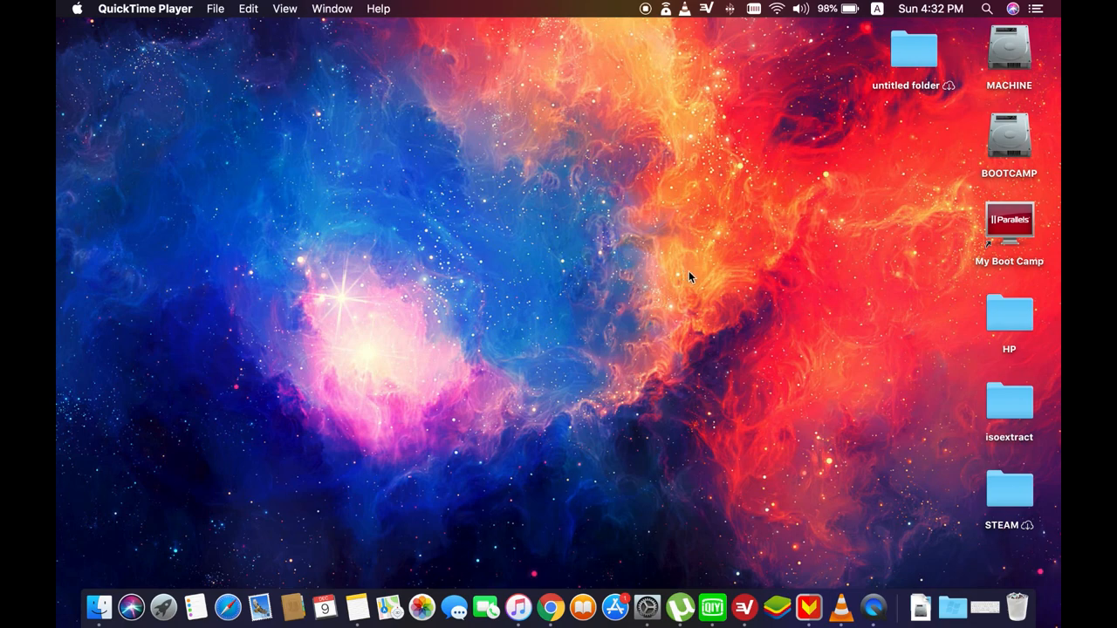
View About This Mac to confirm macOS High Sierra 10.13.6, then dismiss the details window
left_click(77, 9)
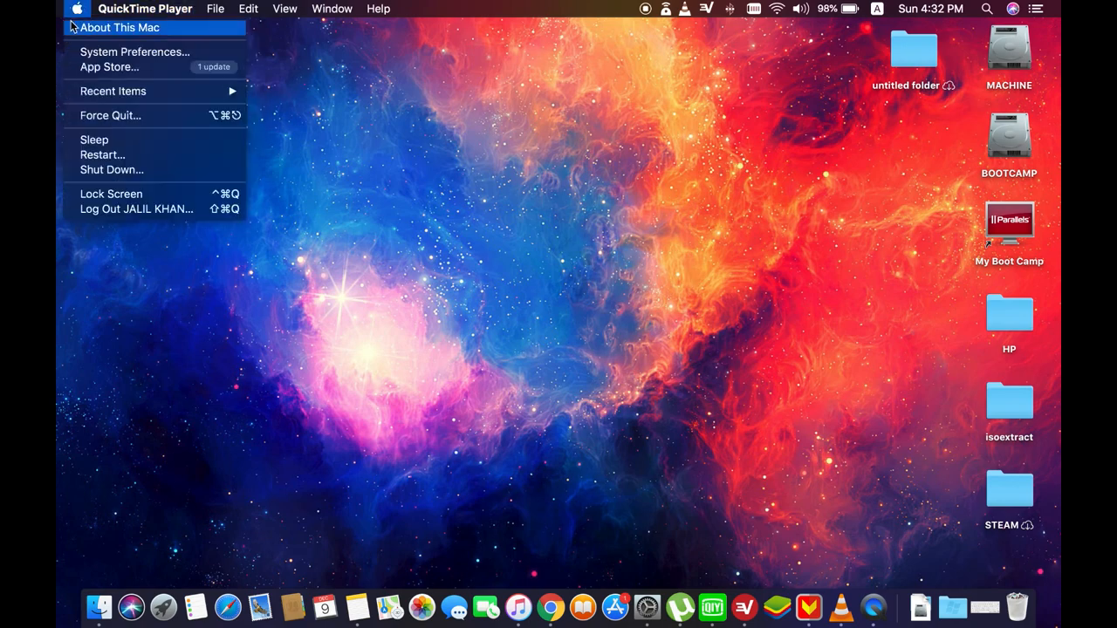
left_click(119, 27)
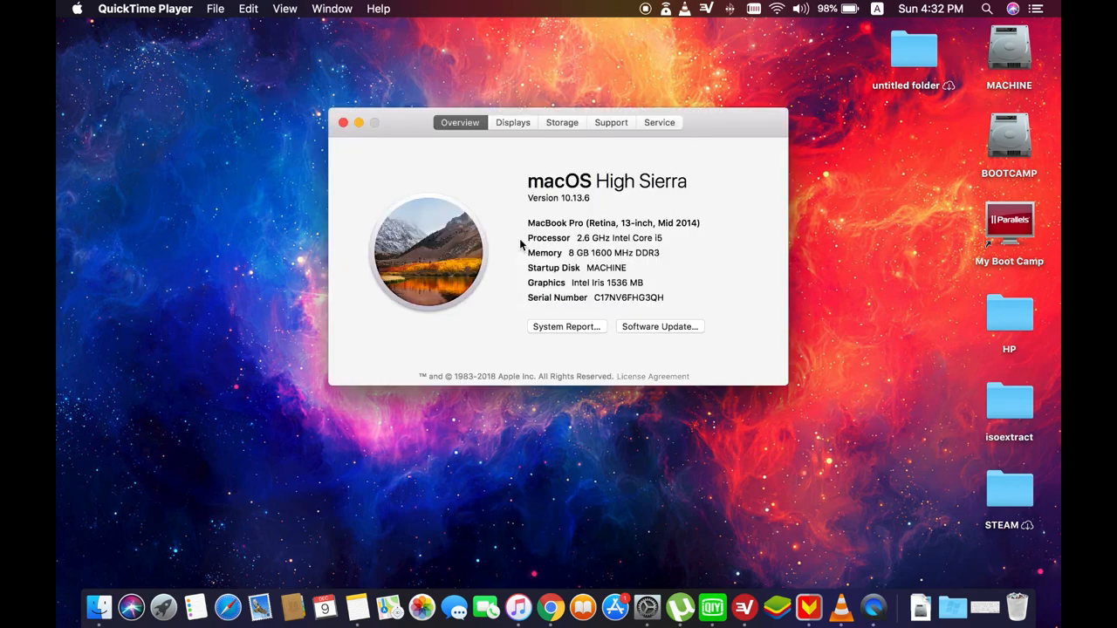
mouse_move(612, 193)
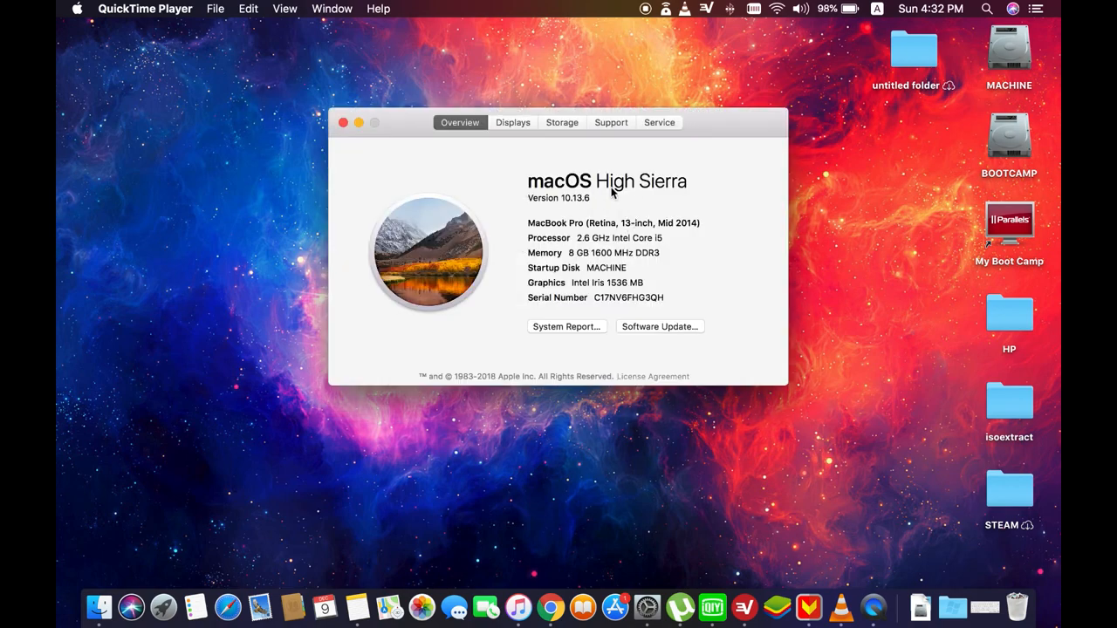
mouse_move(574, 212)
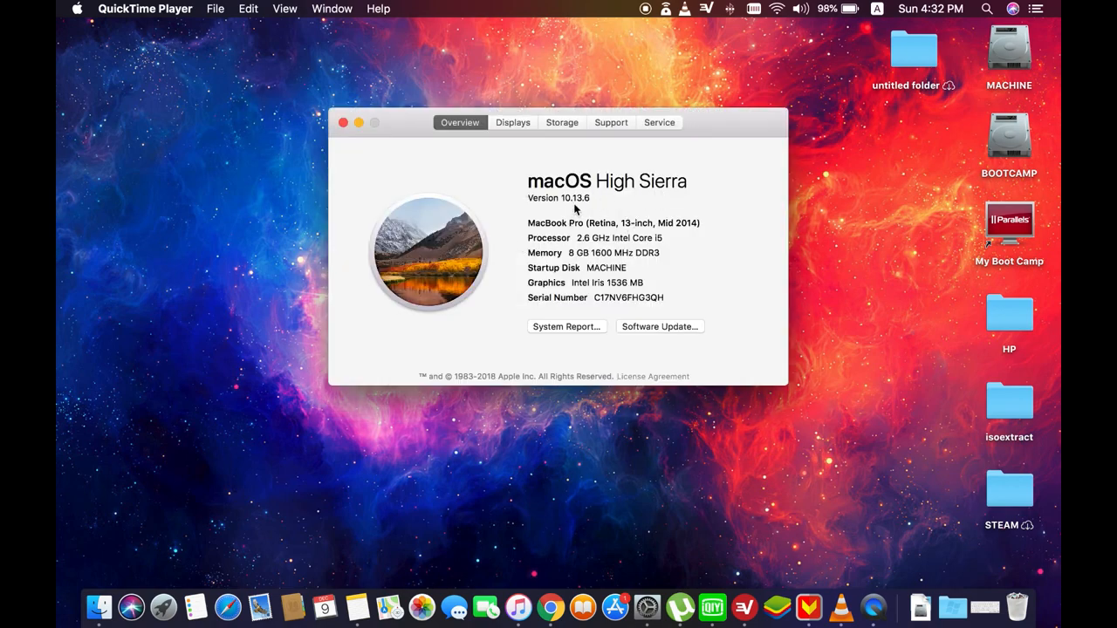
mouse_move(335, 136)
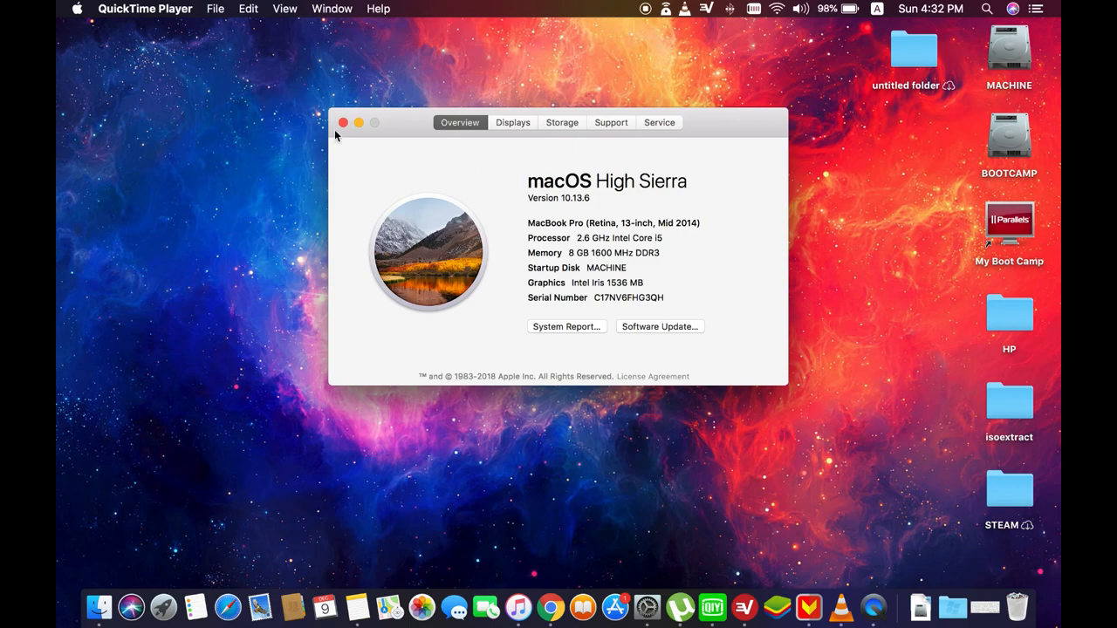
left_click(342, 122)
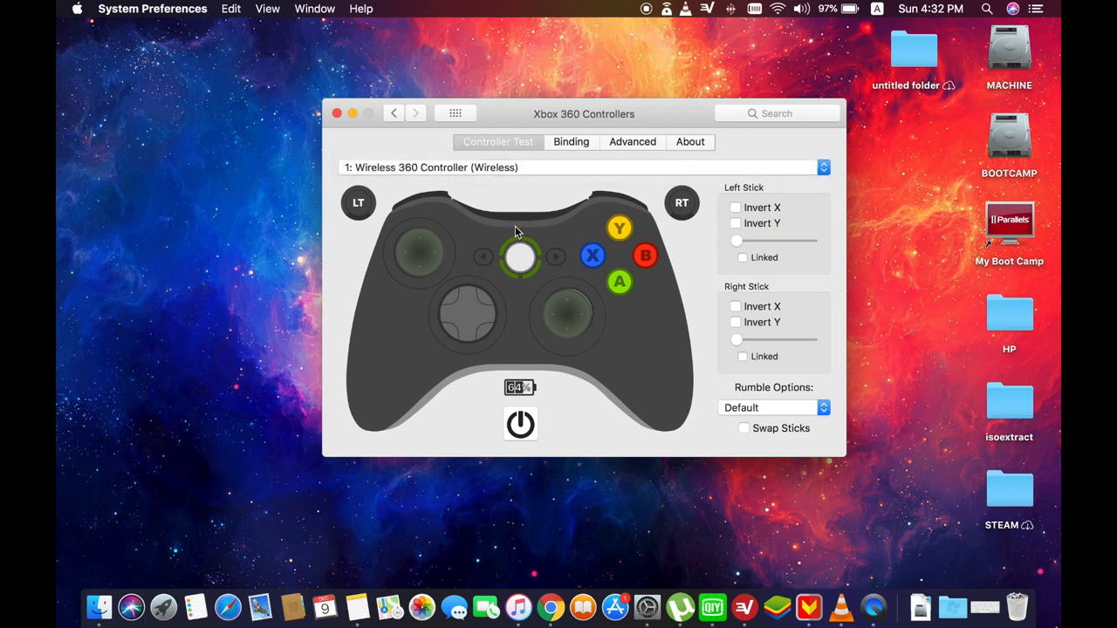
Close the Xbox 360 Controllers pane and reopen About This Mac showing High Sierra 10.13.6
left_click(337, 113)
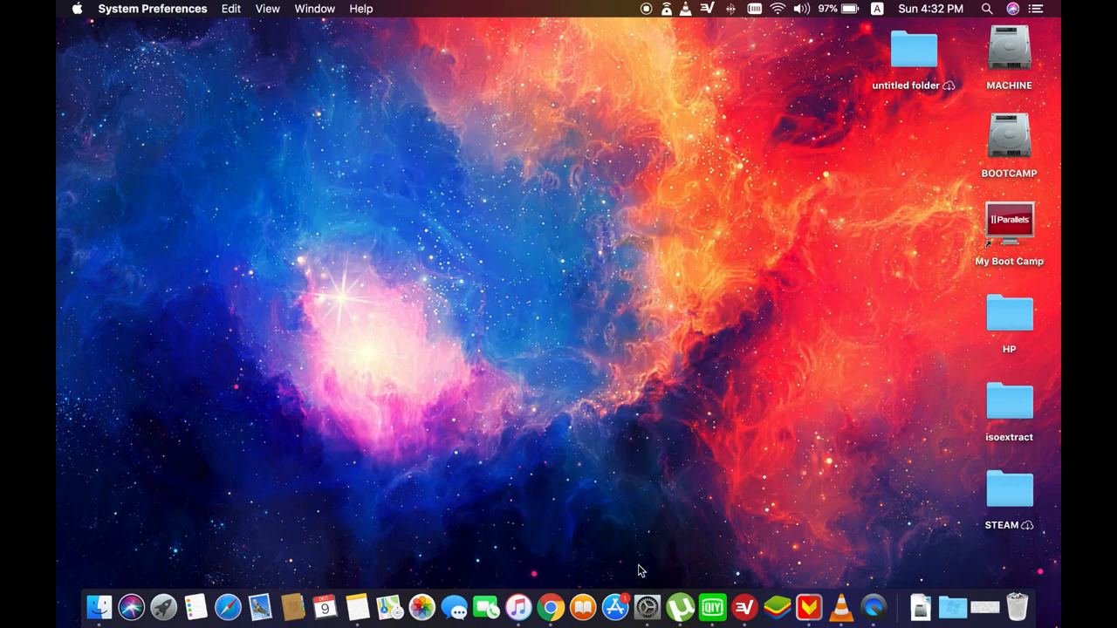
left_click(77, 9)
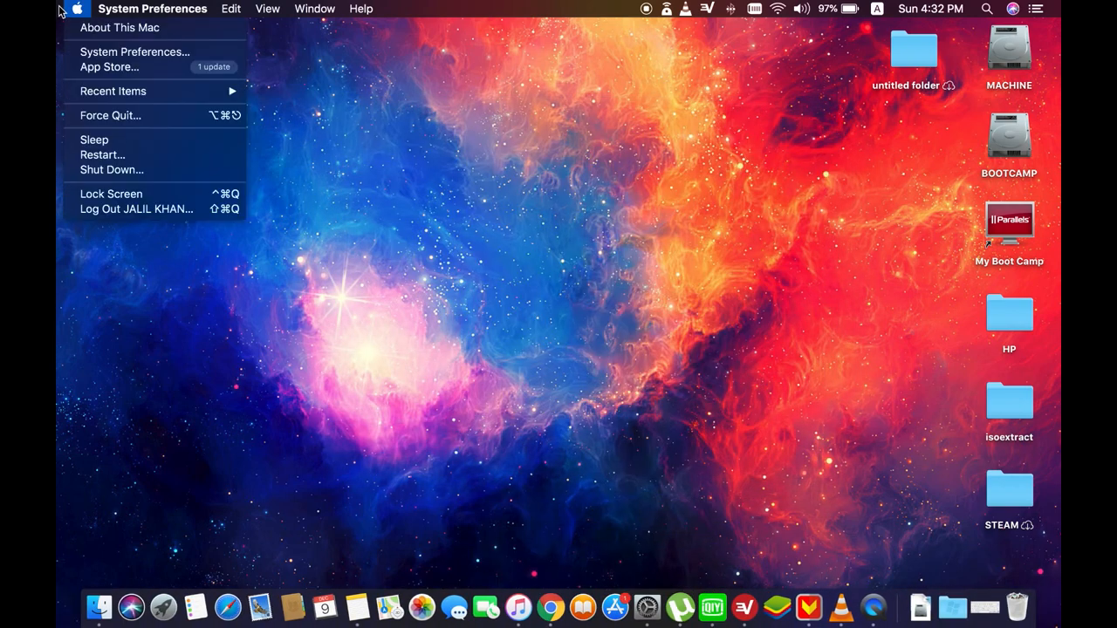
left_click(119, 28)
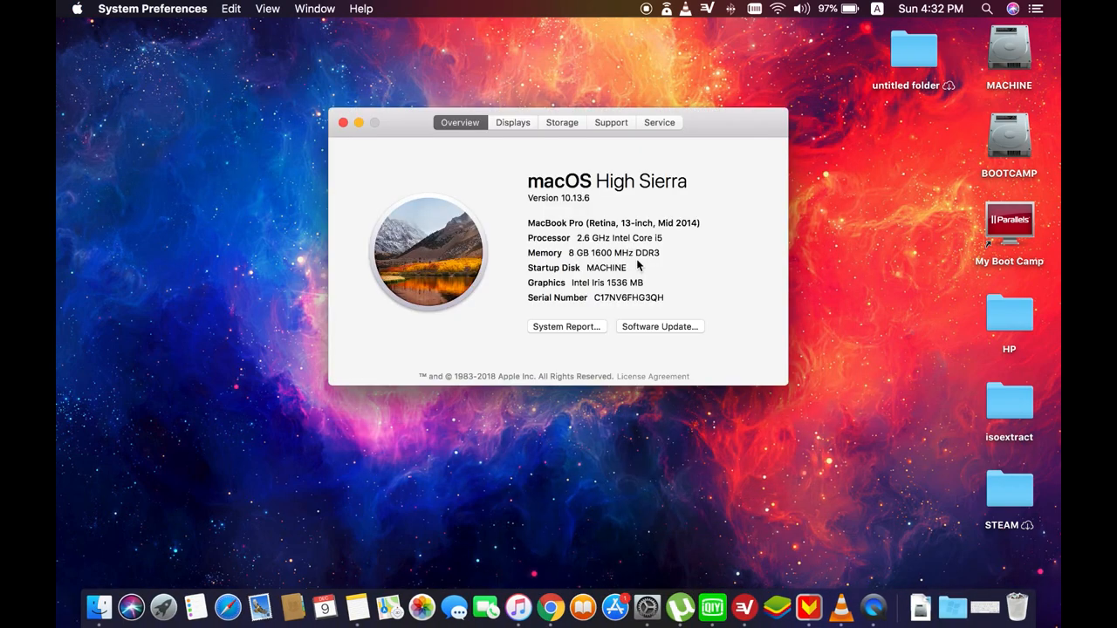
mouse_move(576, 213)
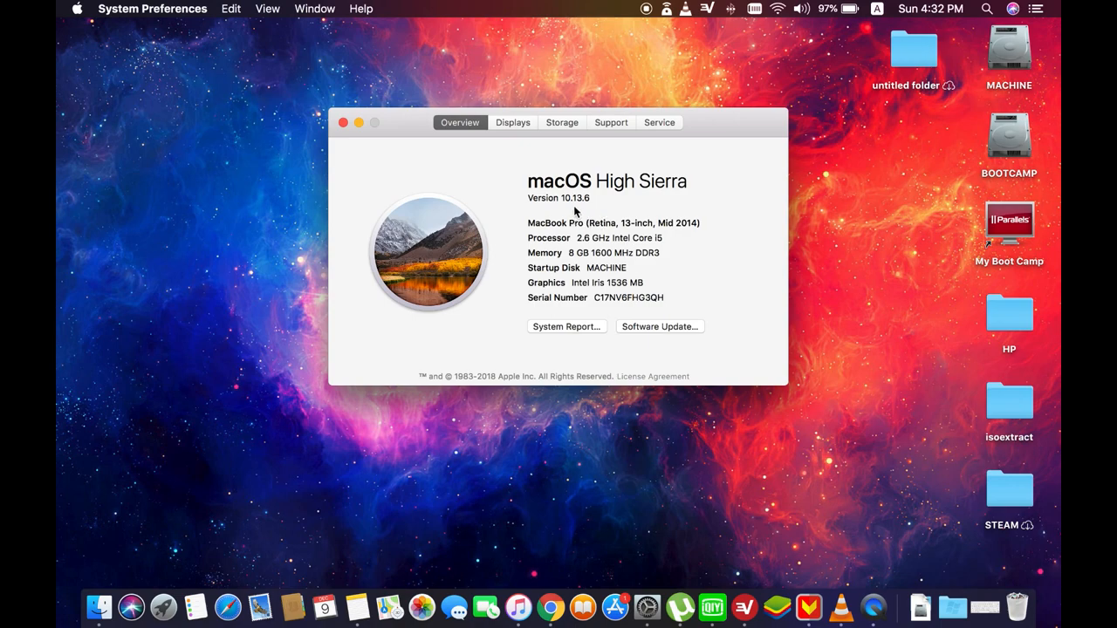
mouse_move(597, 594)
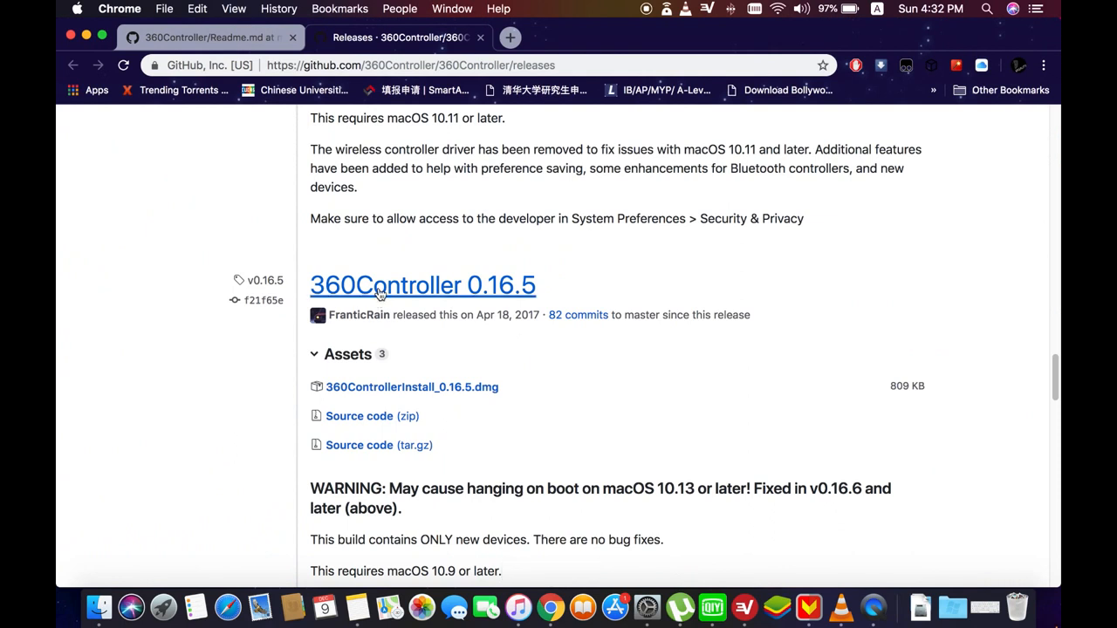
Scroll the 360Controller 0.16.5 releases page to reach the installer .dmg asset
scroll("up", 3)
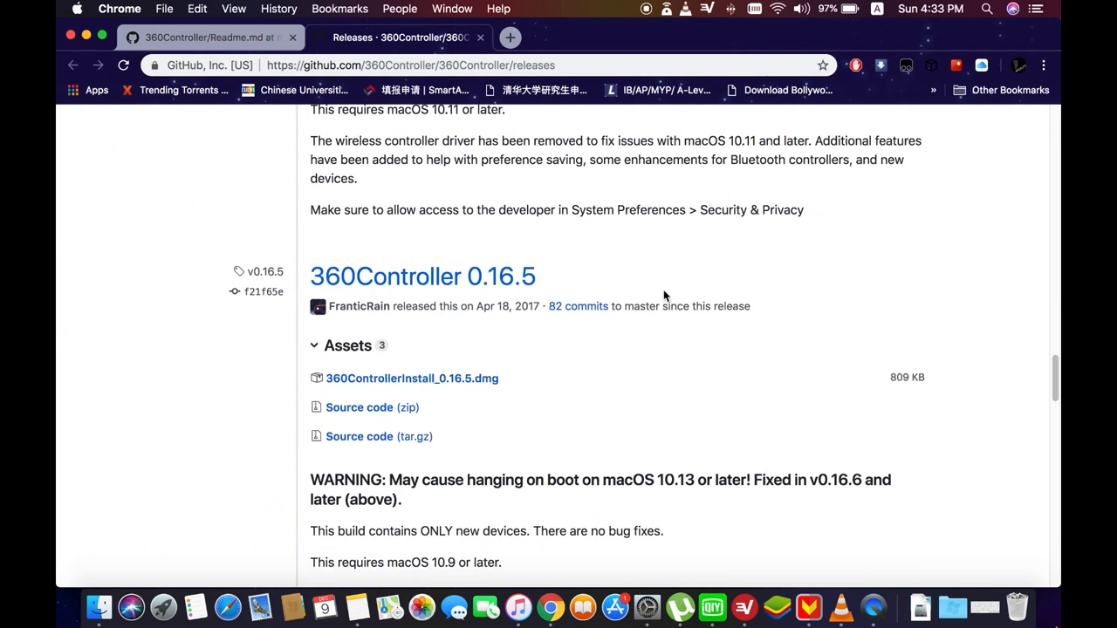
mouse_move(664, 359)
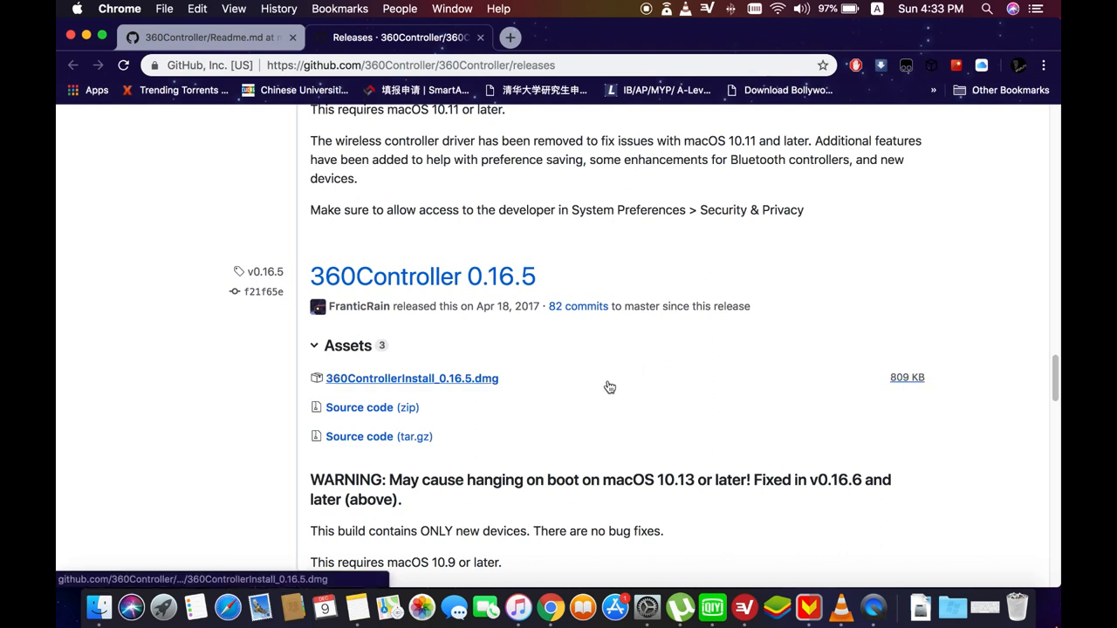
mouse_move(422, 276)
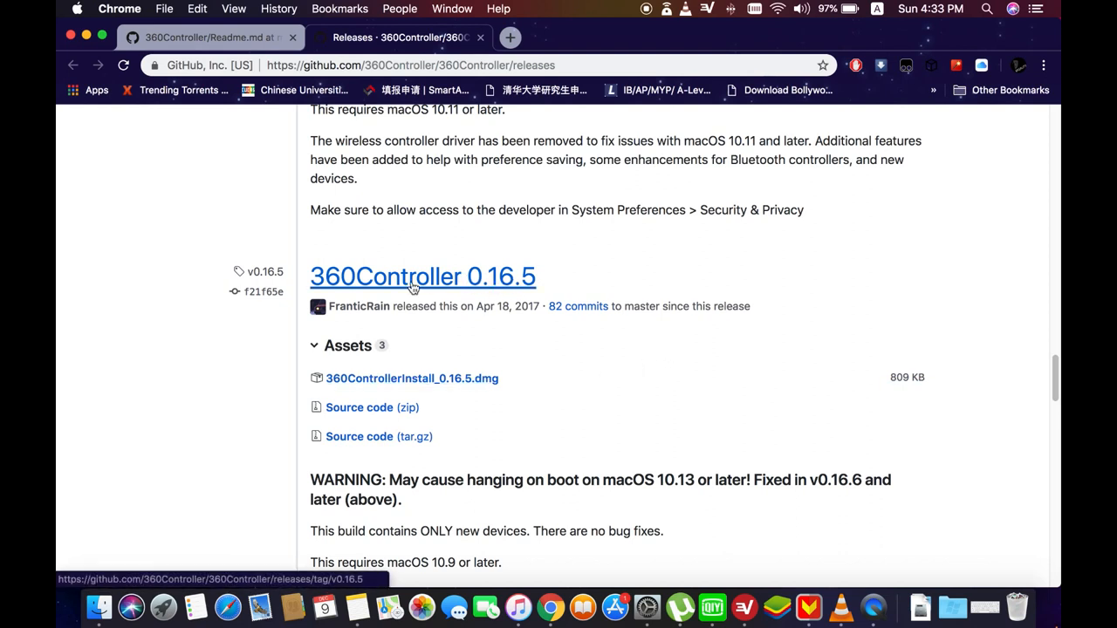
mouse_move(480, 288)
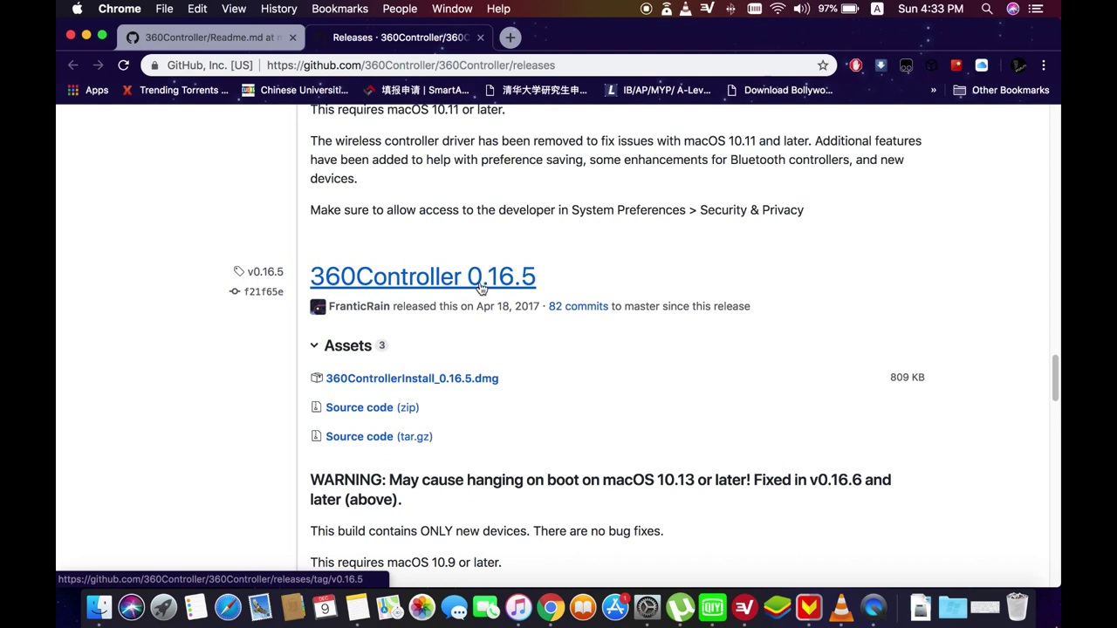
mouse_move(534, 293)
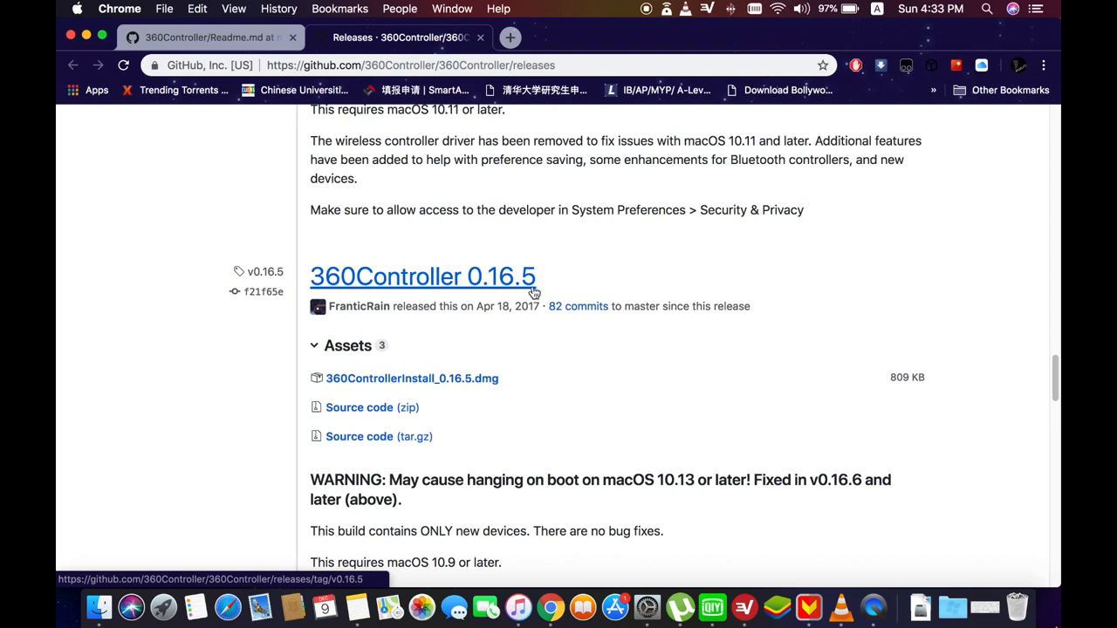
mouse_move(447, 290)
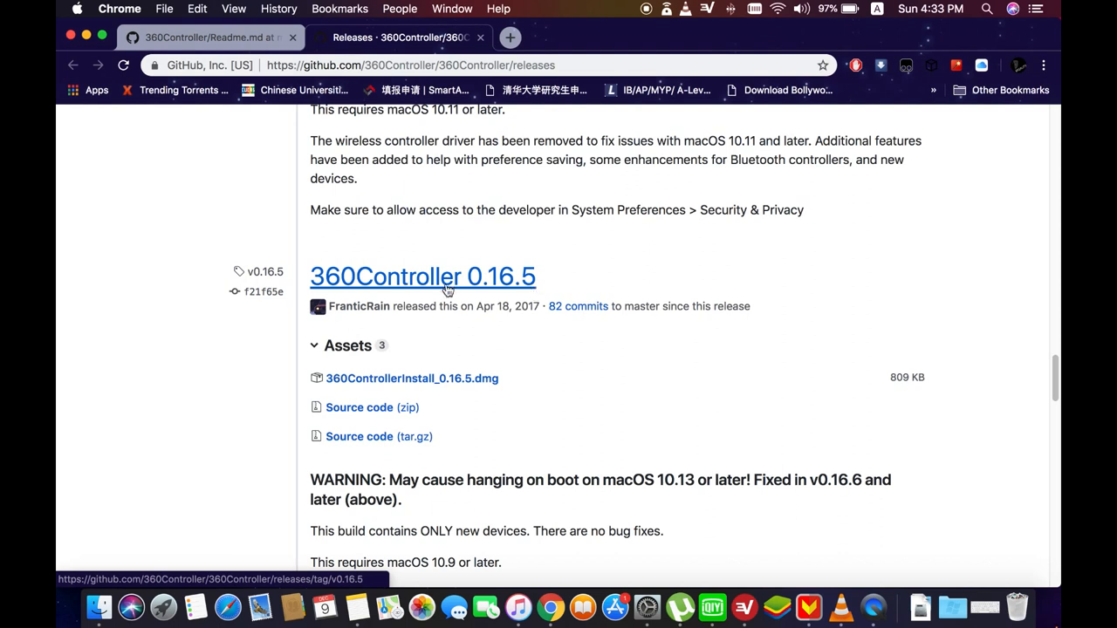
mouse_move(502, 266)
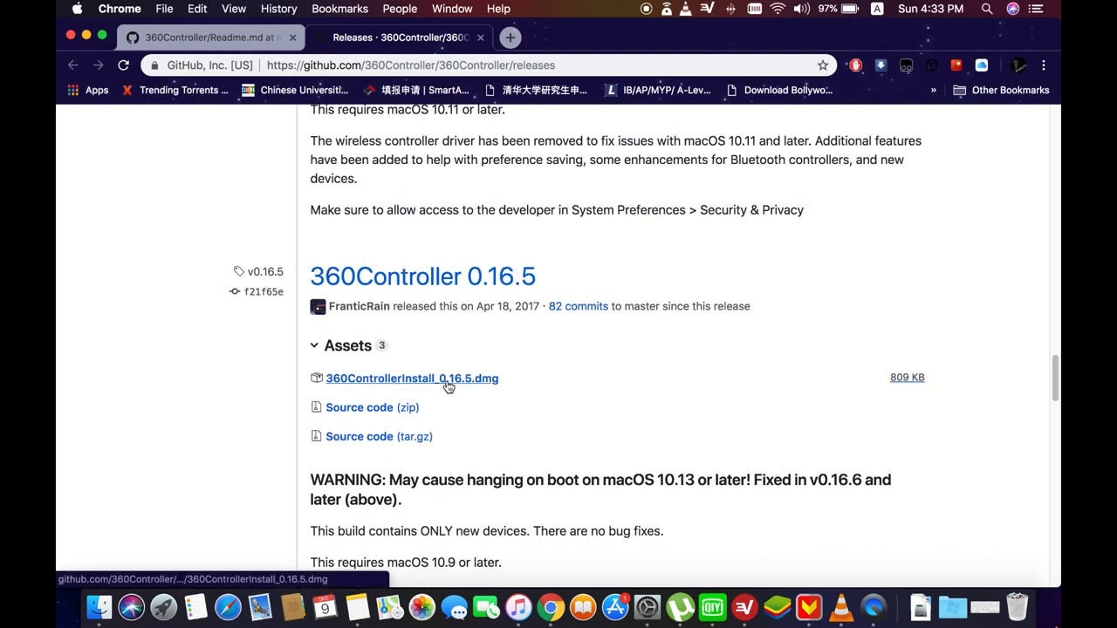
mouse_move(760, 447)
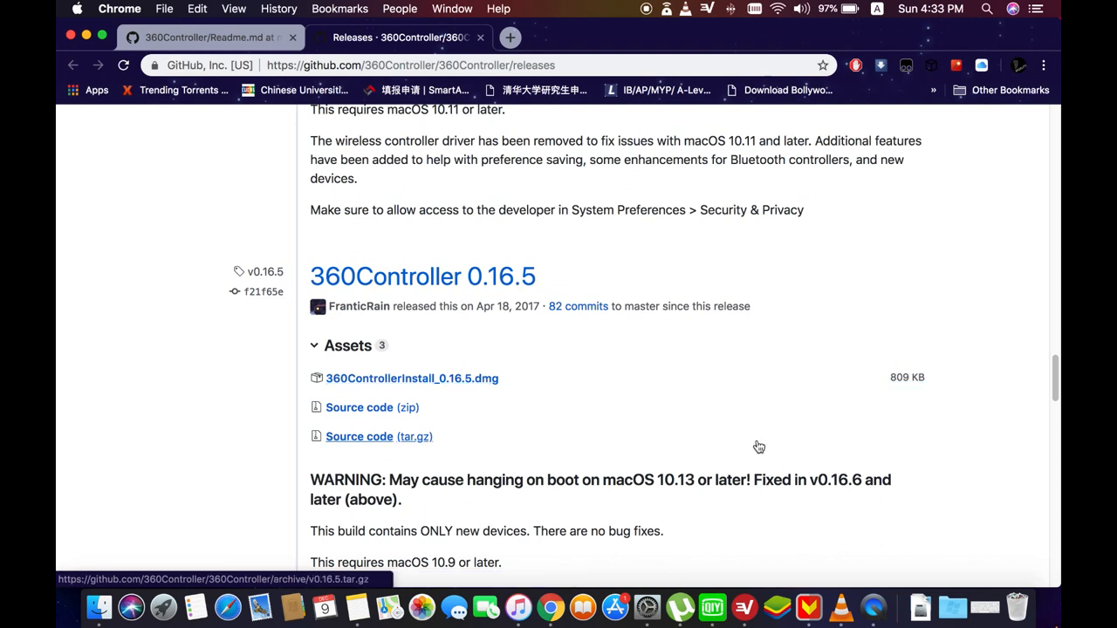
mouse_move(625, 567)
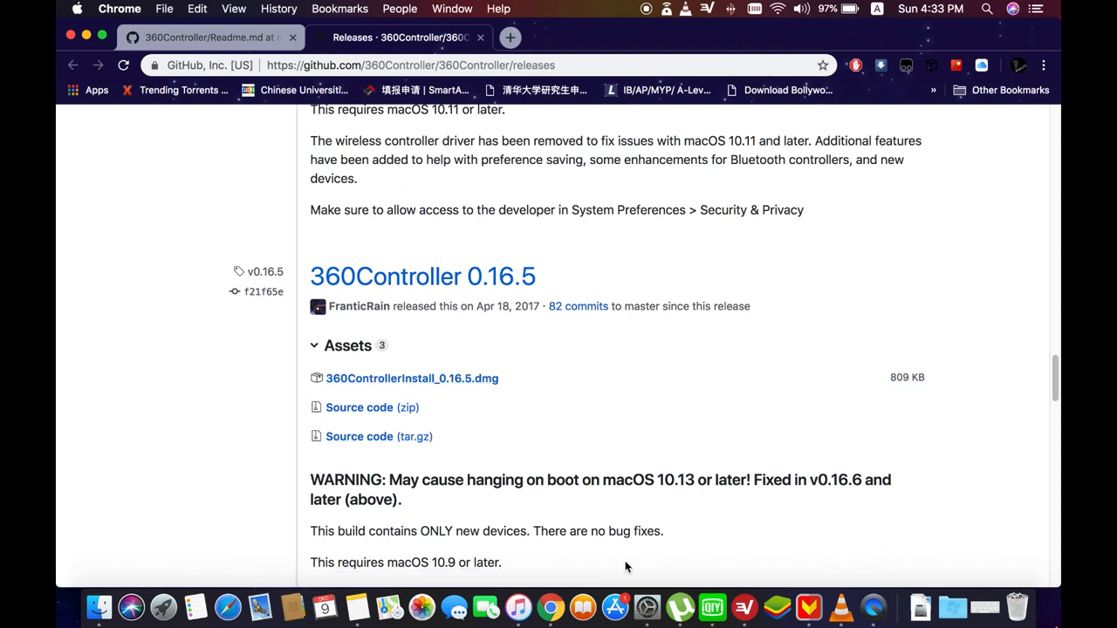
mouse_move(908, 594)
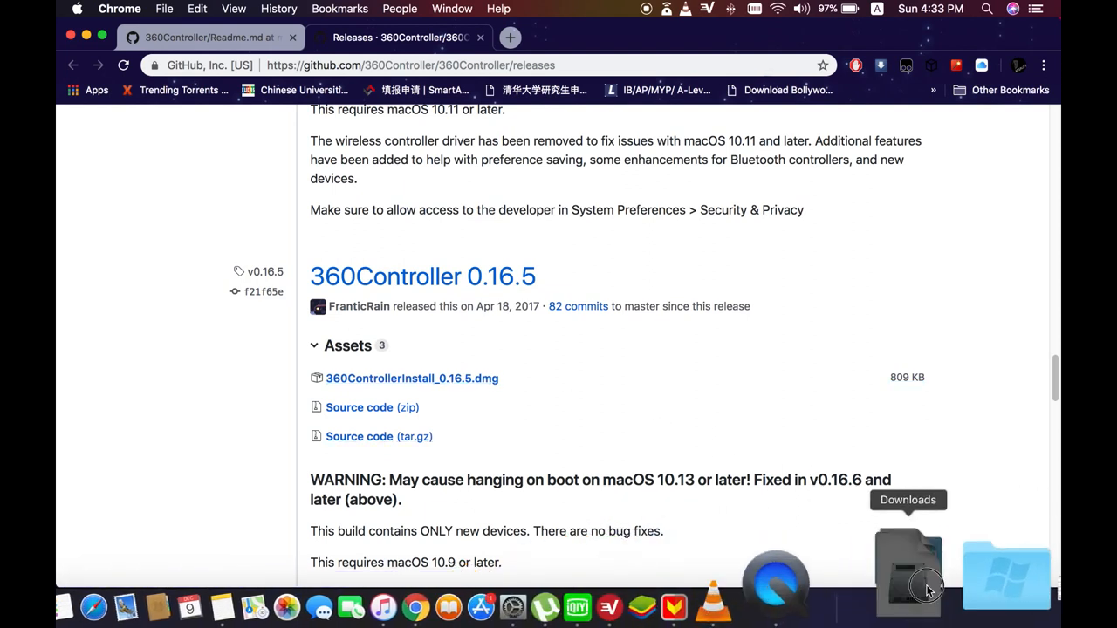
mouse_move(950, 499)
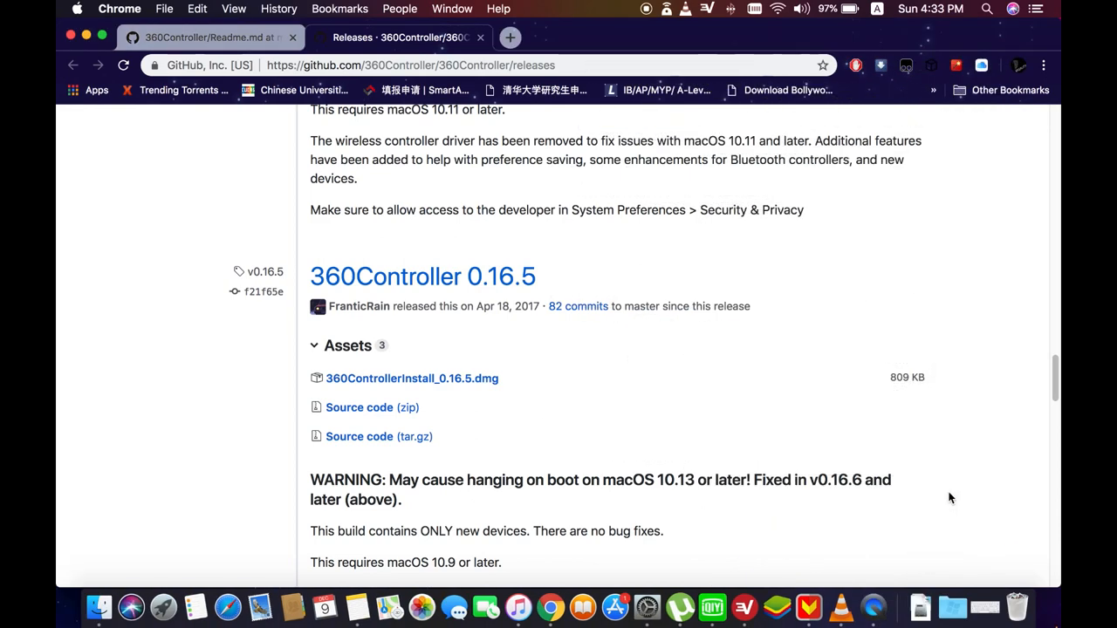
mouse_move(740, 168)
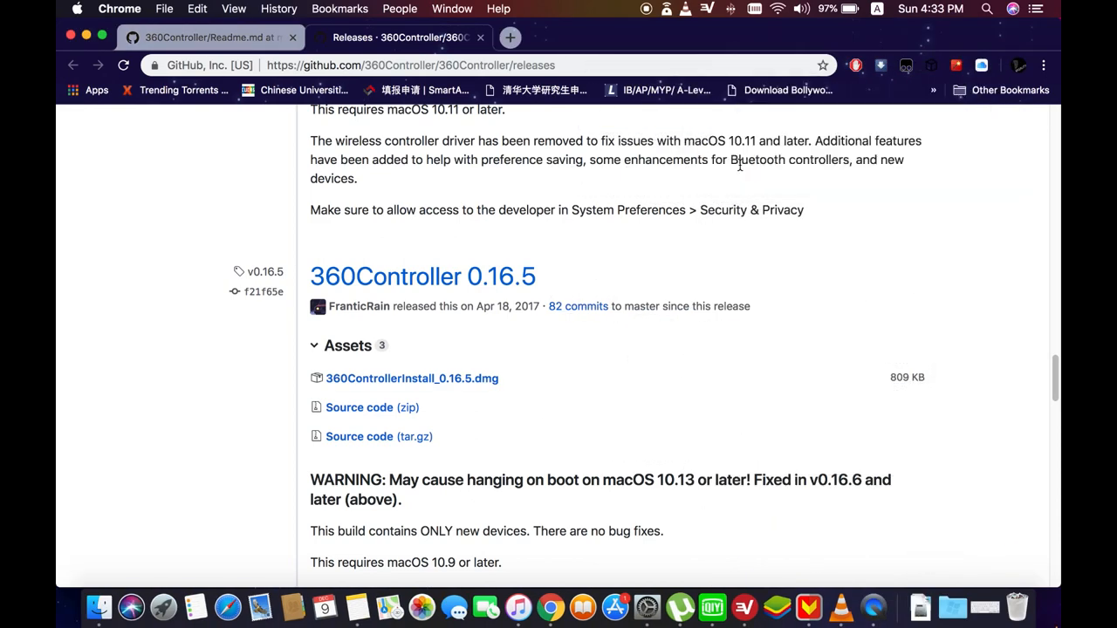
Launch Install360Controller.pkg from the mounted dmg and pass the Introduction and Read Me
left_click(412, 377)
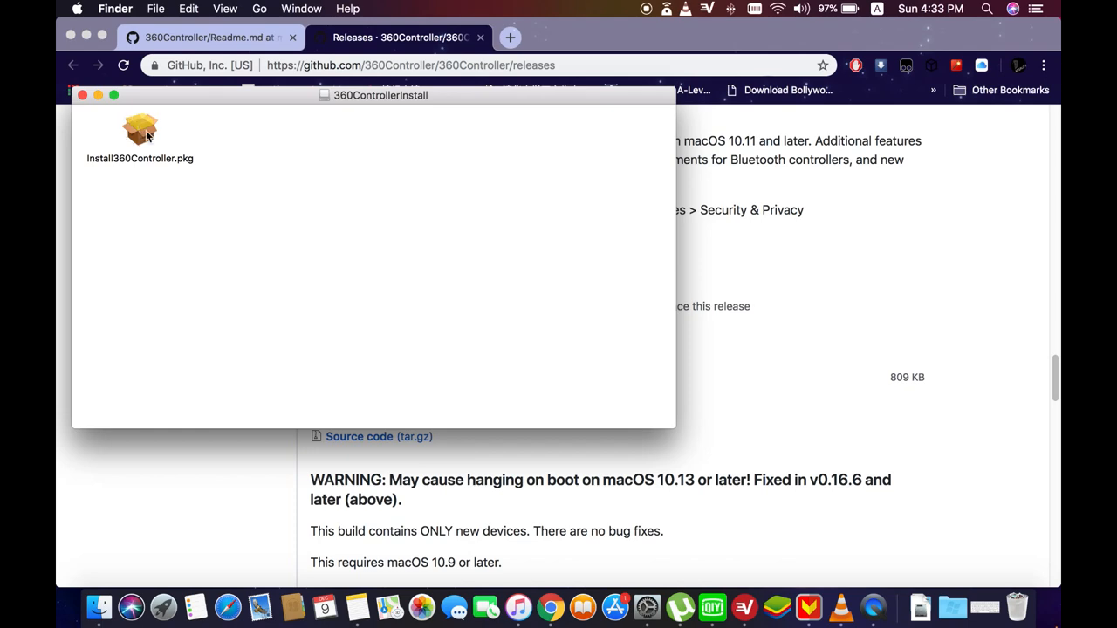
double_click(140, 129)
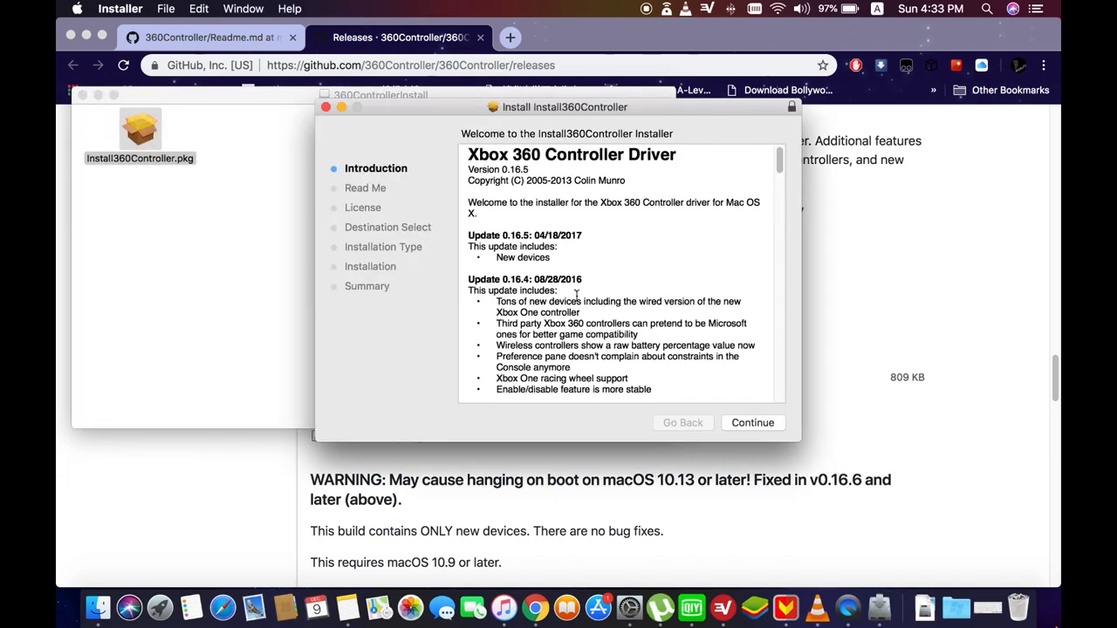
left_click(752, 422)
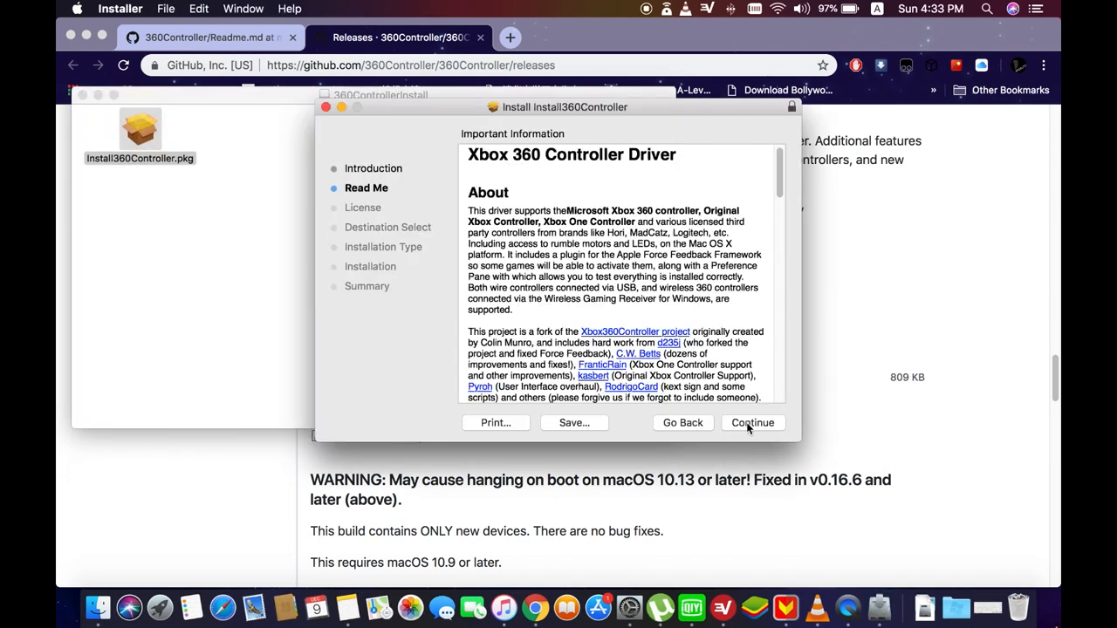
left_click(752, 422)
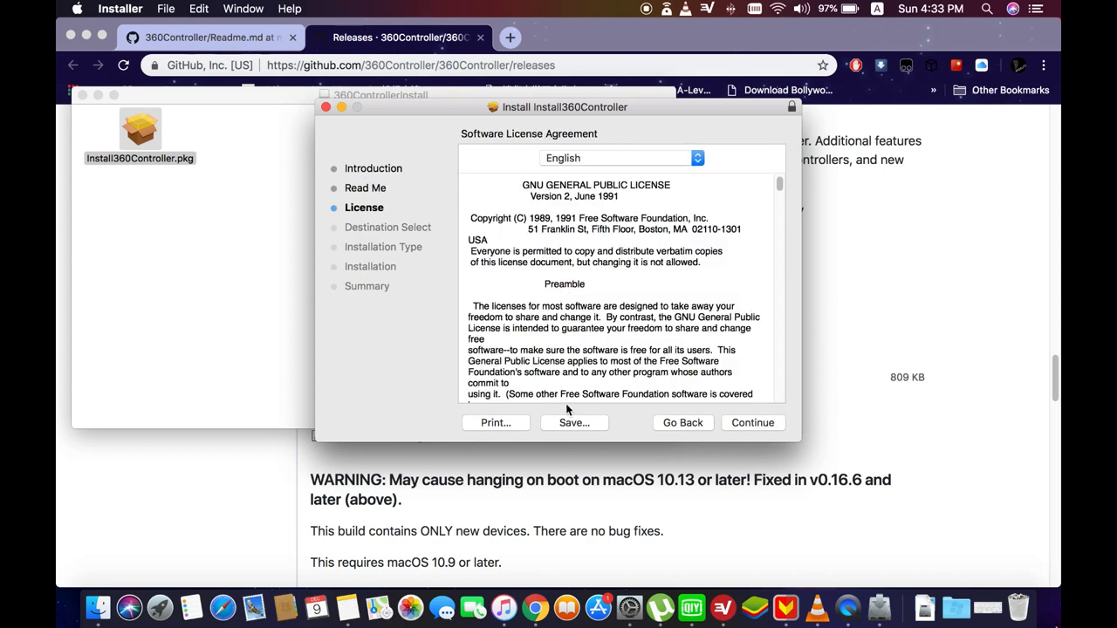
Agree to the license and start the standard driver install on the disk MACHINE
left_click(752, 422)
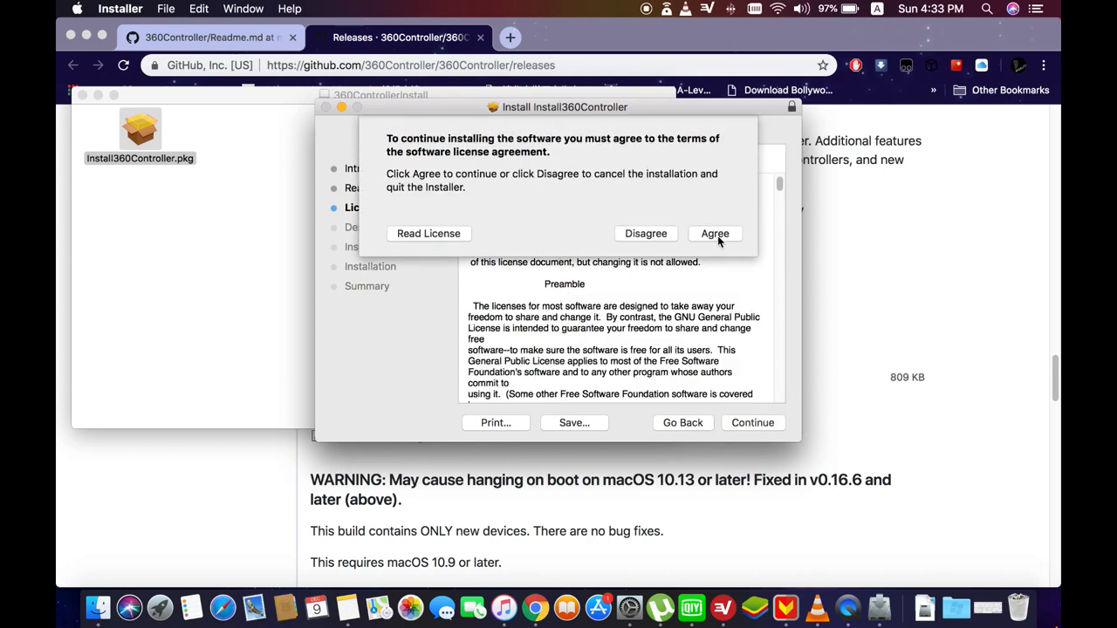
left_click(716, 234)
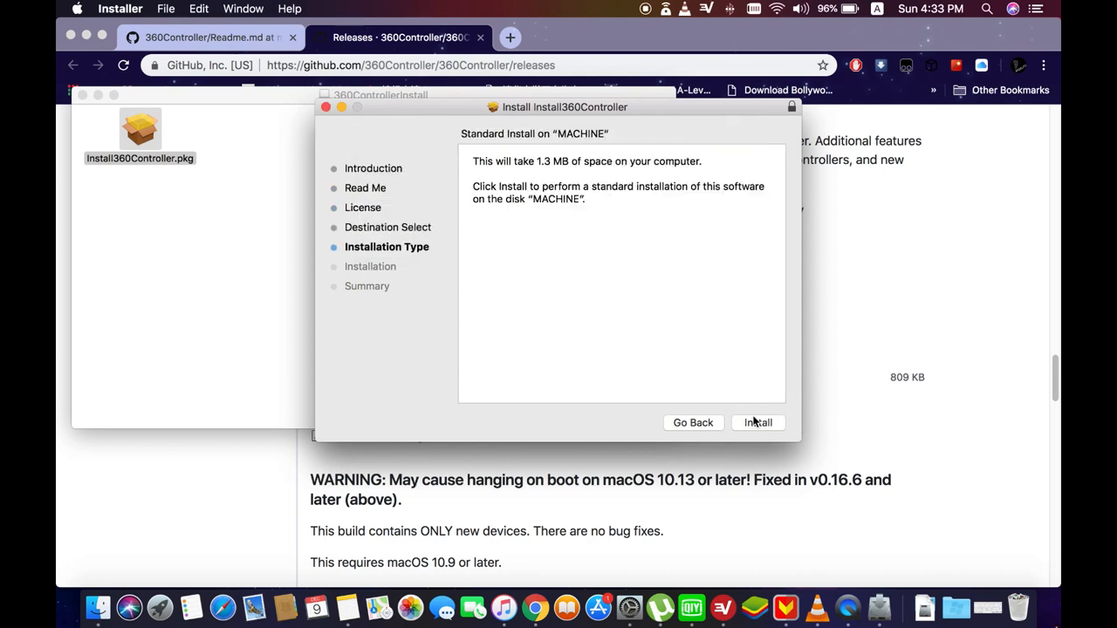
mouse_move(737, 423)
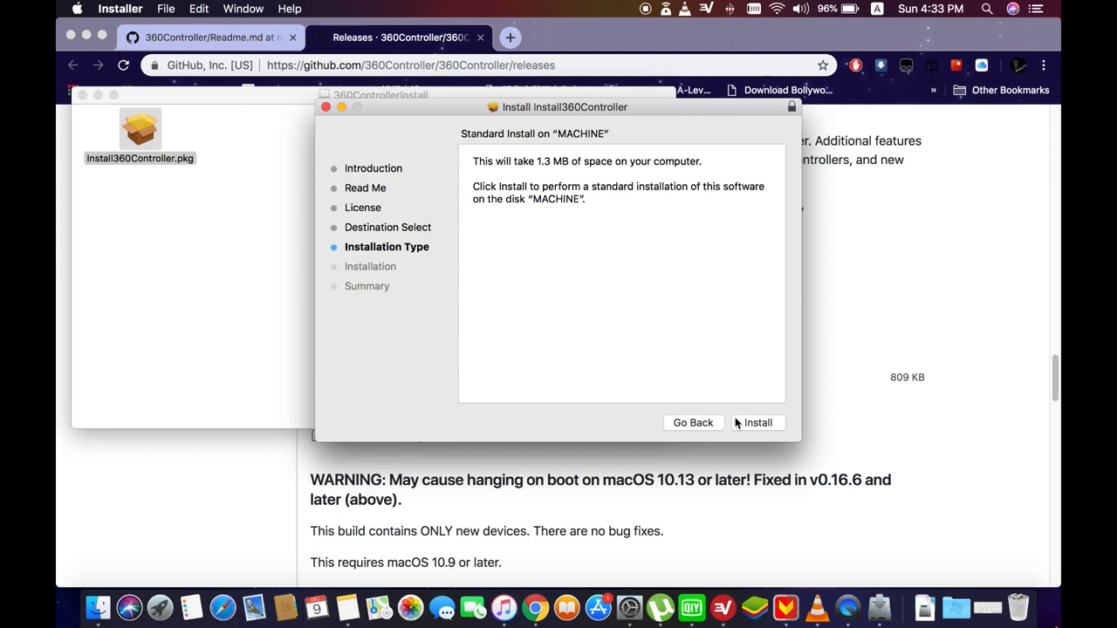
left_click(693, 422)
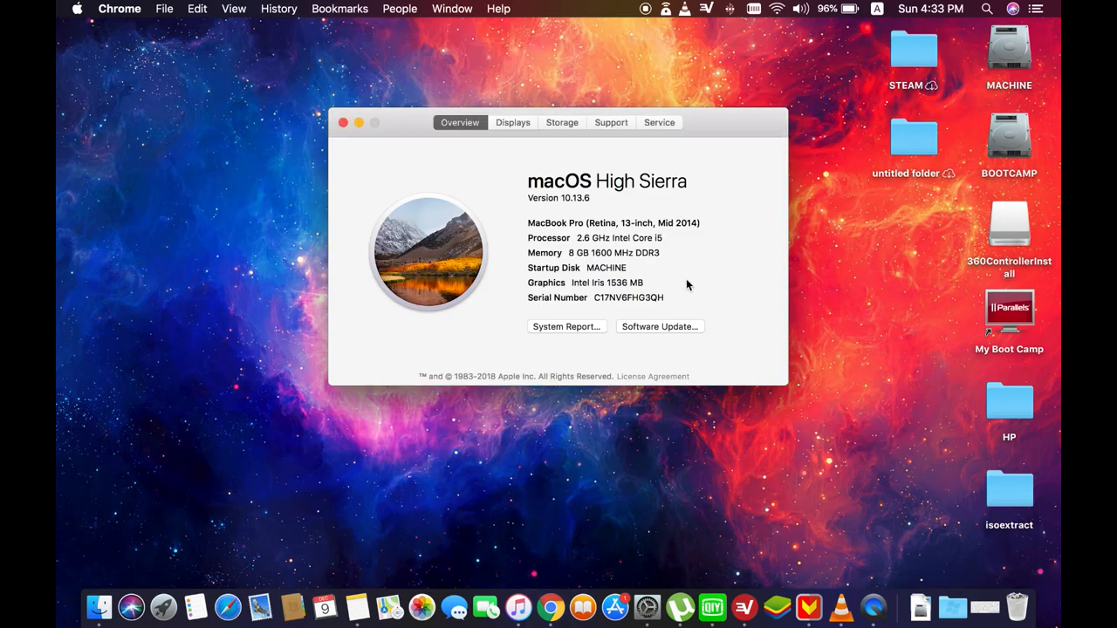
mouse_move(370, 122)
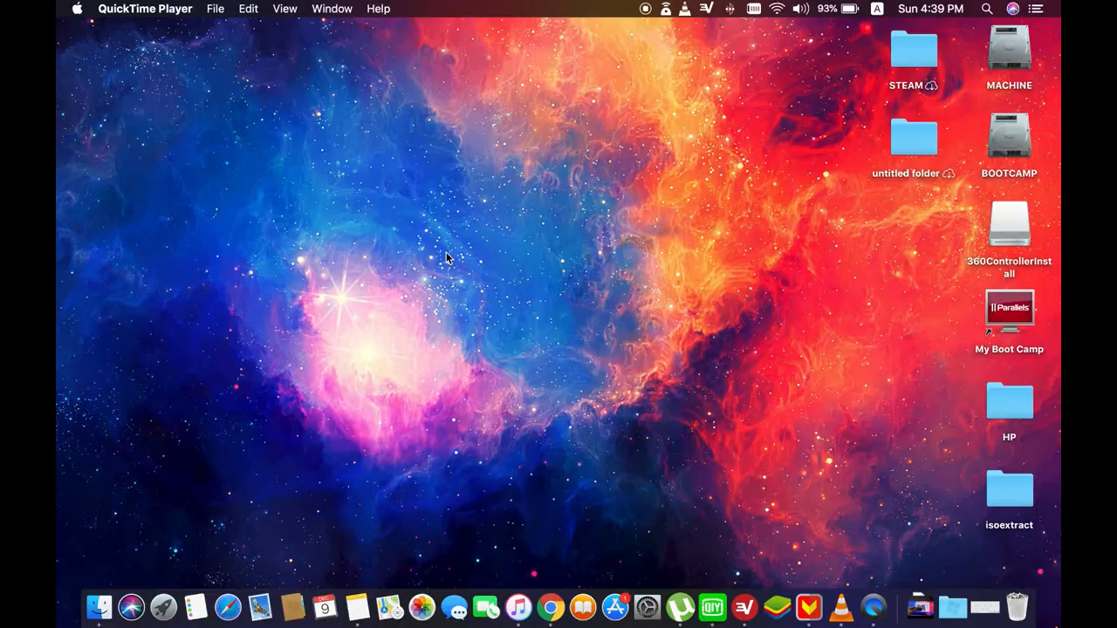
mouse_move(552, 607)
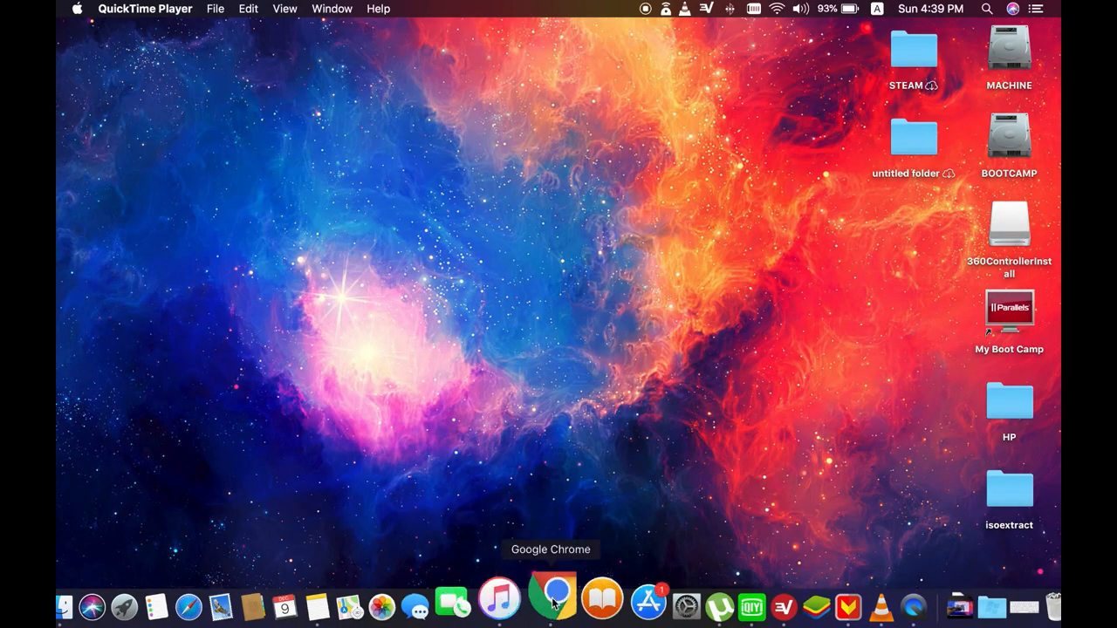
left_click(552, 602)
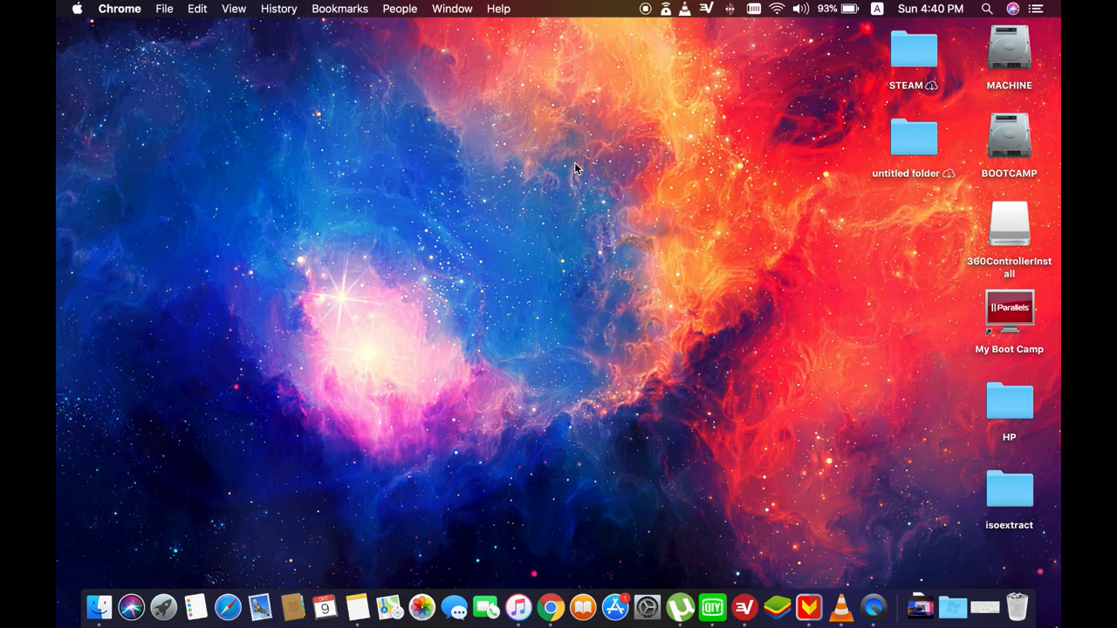
mouse_move(708, 548)
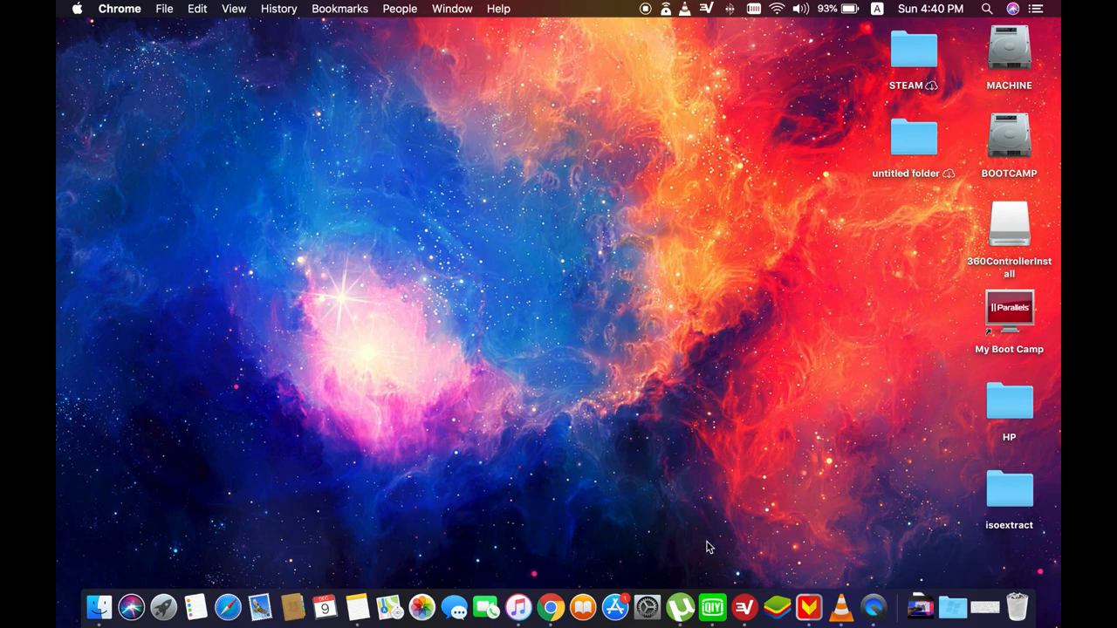
mouse_move(733, 580)
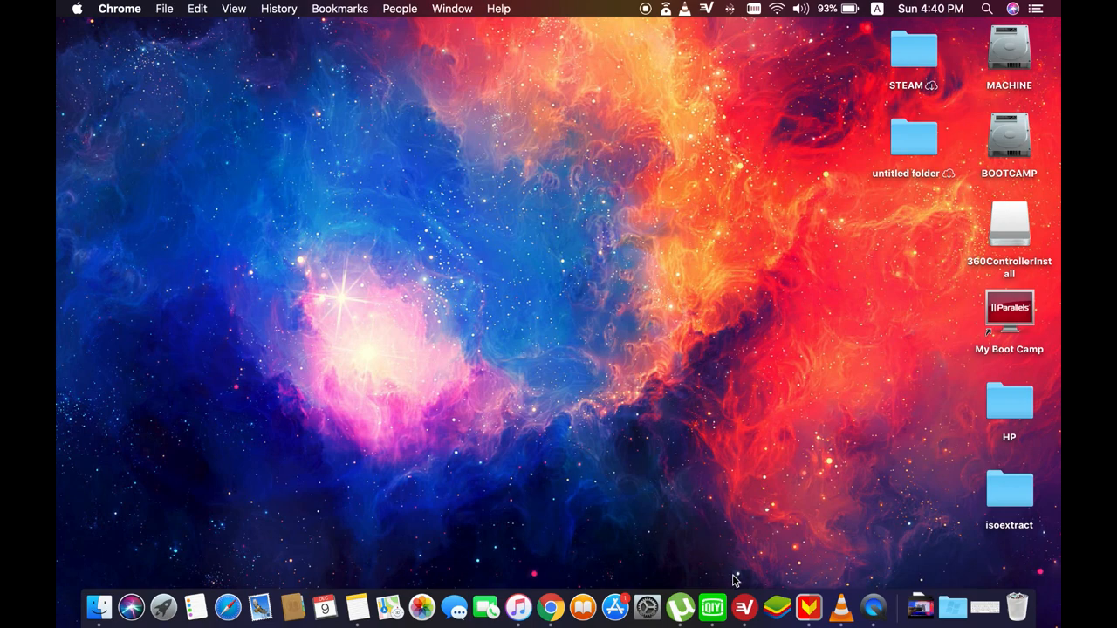
mouse_move(647, 21)
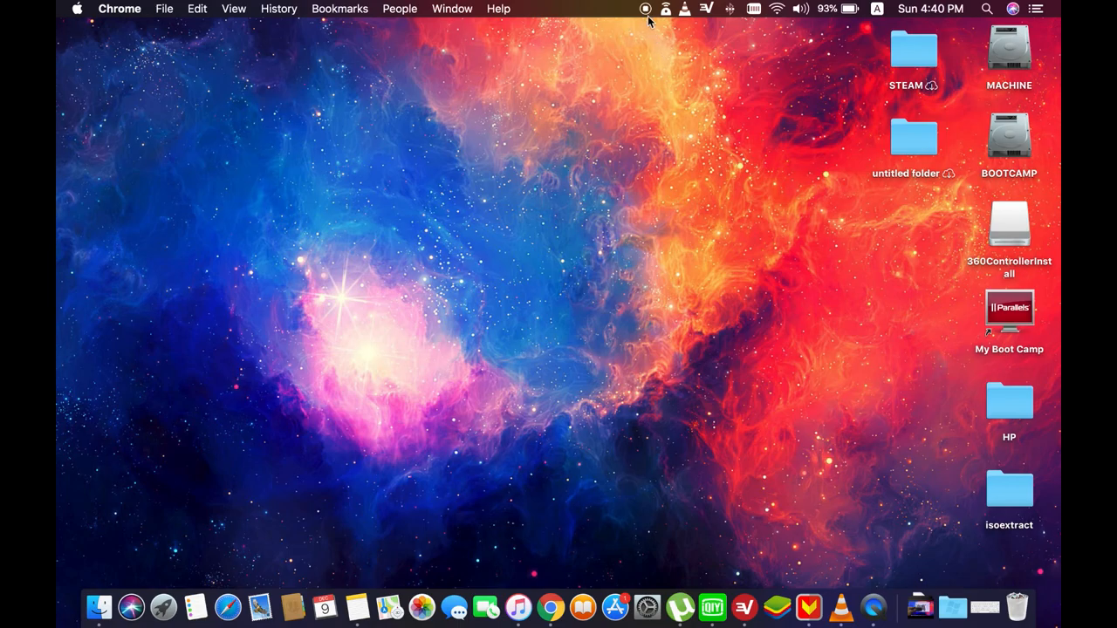